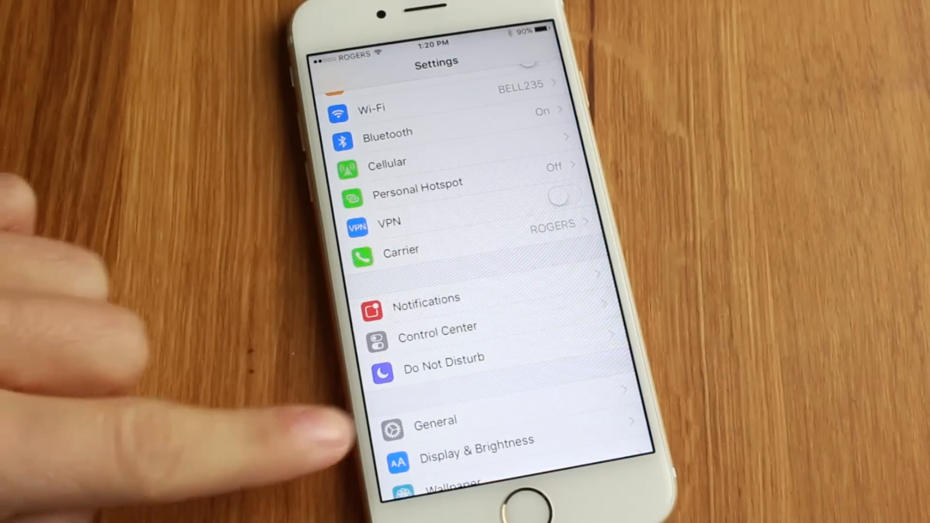
Navigate to General > Accessibility to reach the Hearing options
click(435, 421)
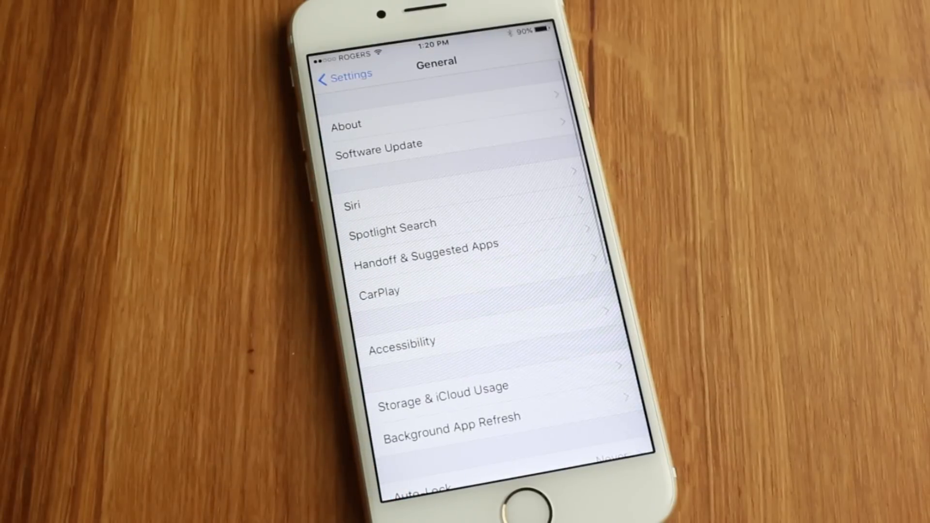
click(402, 341)
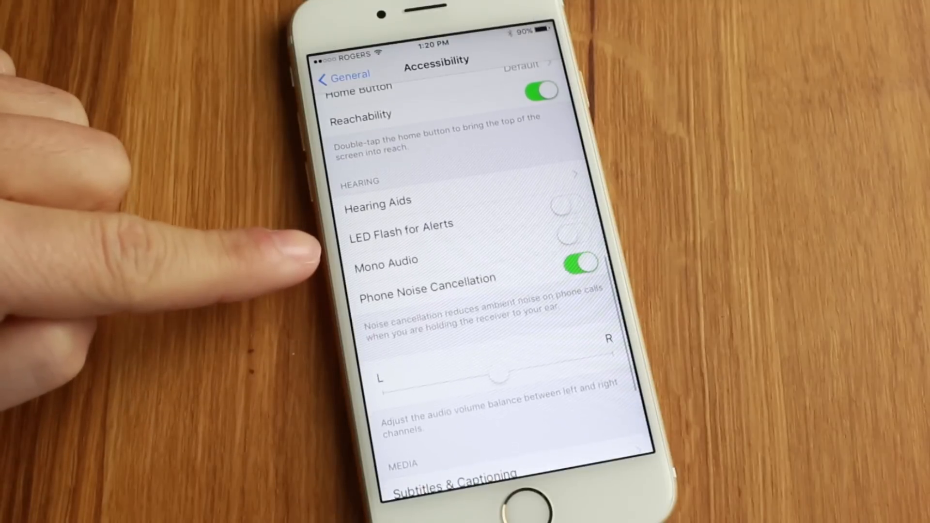
click(568, 201)
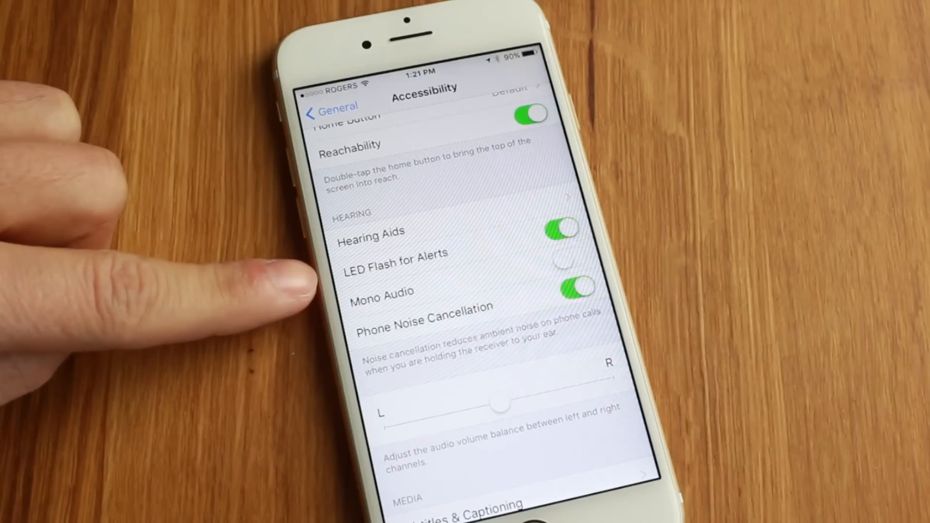
click(557, 231)
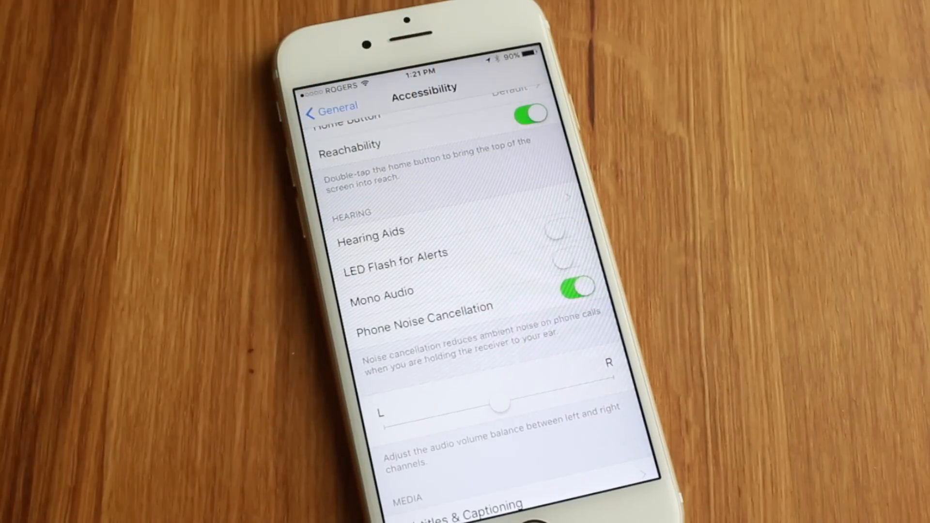